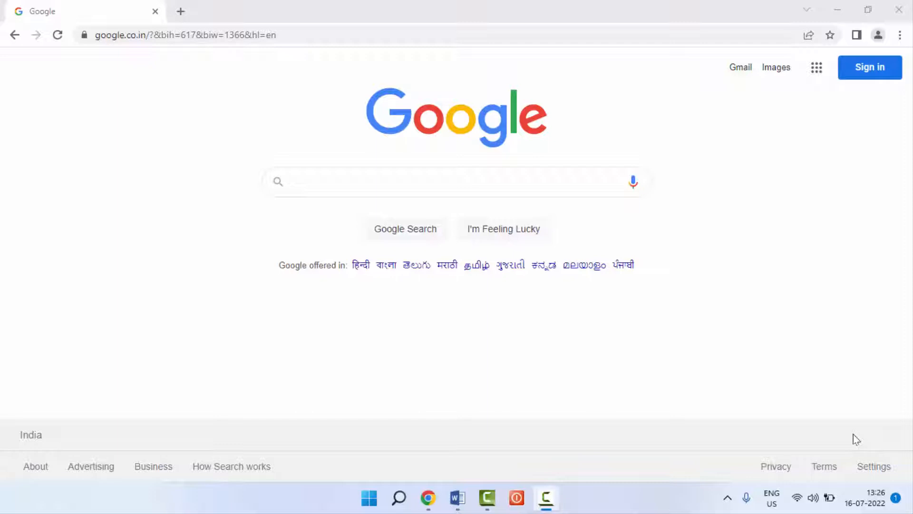
mouse_move(728, 364)
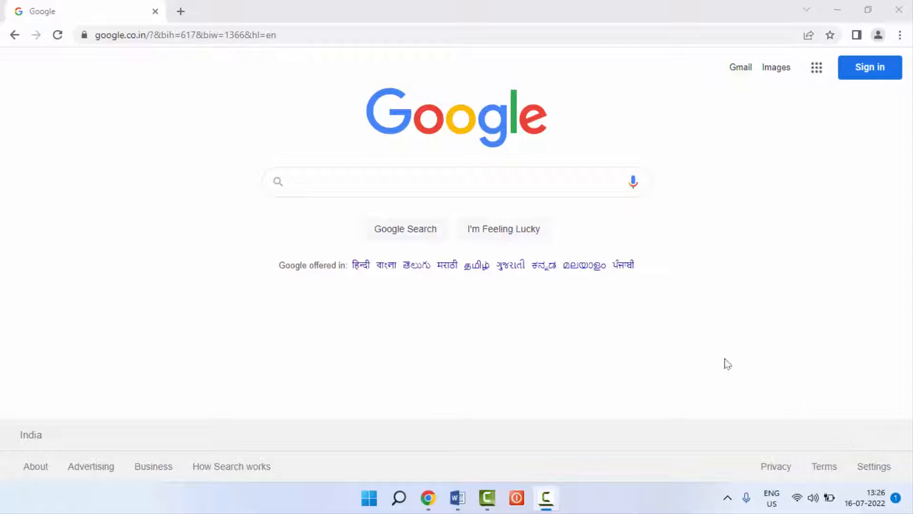
mouse_move(701, 364)
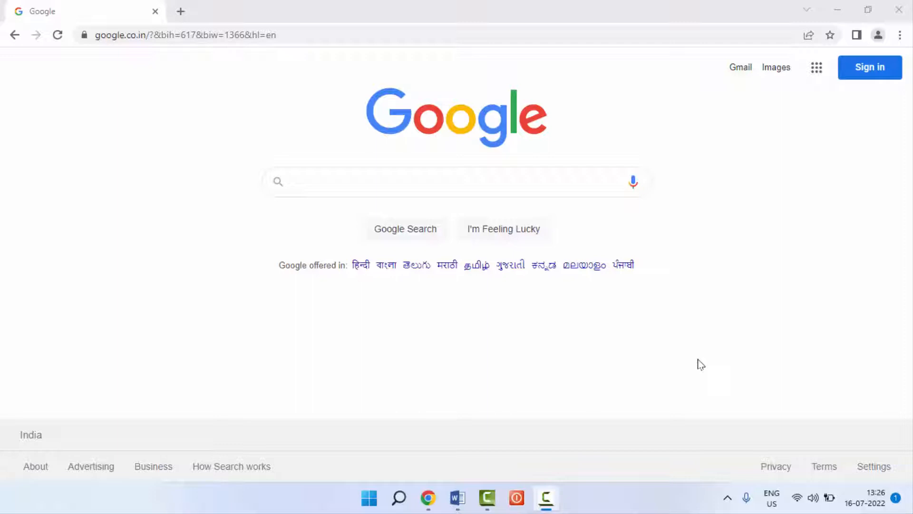
mouse_move(720, 121)
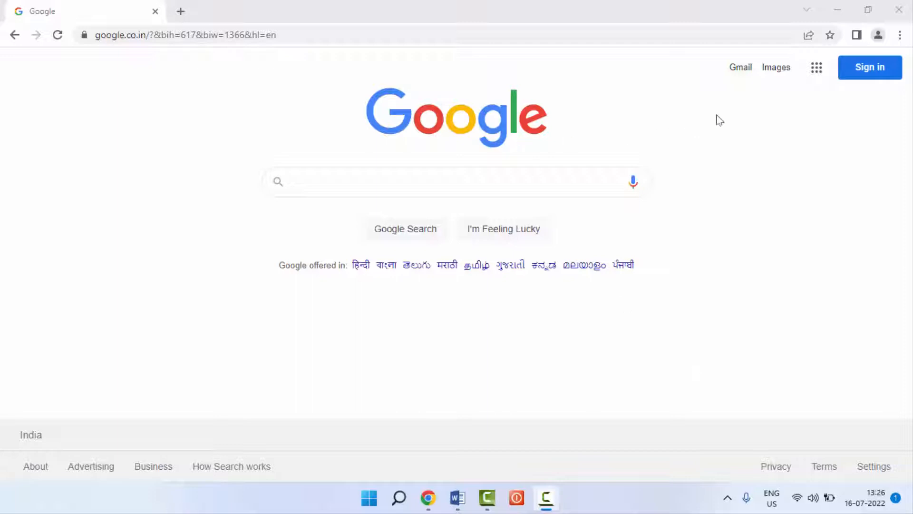
Step: Search Google Images for 'phone frame'
left_click(775, 67)
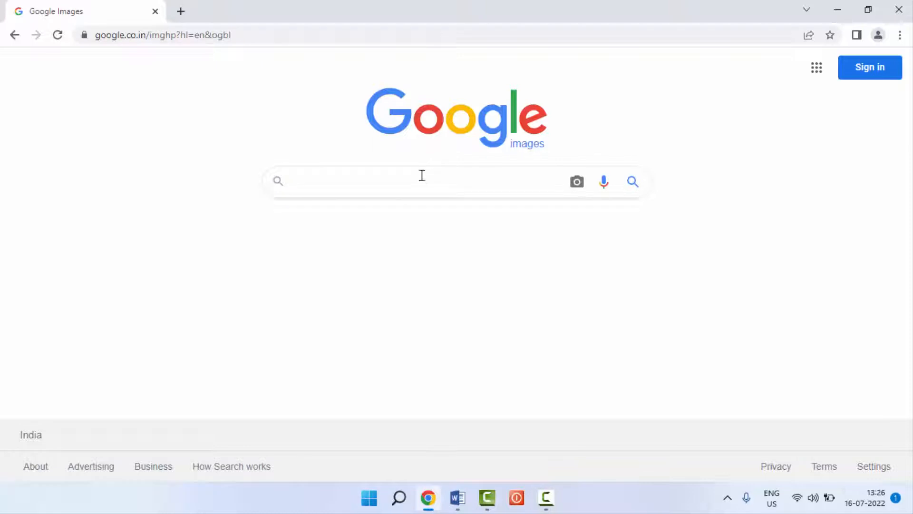
type("pho")
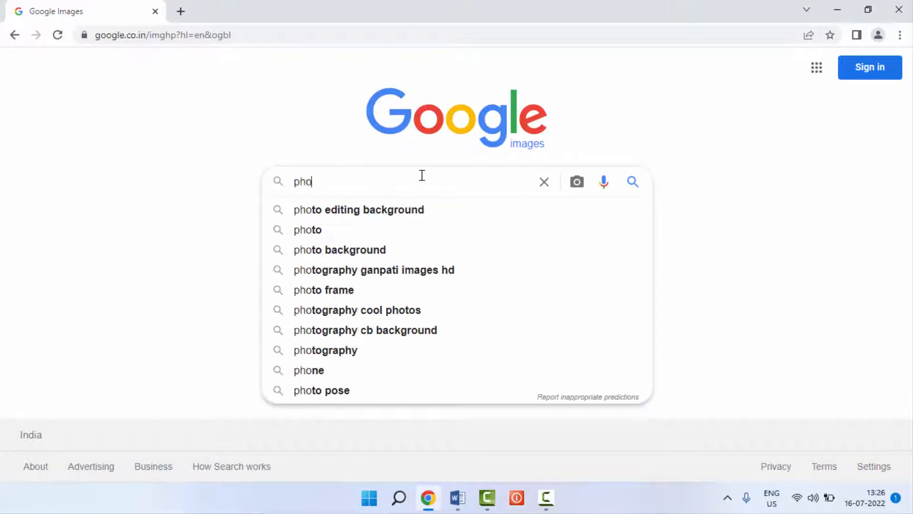
type("ne frame")
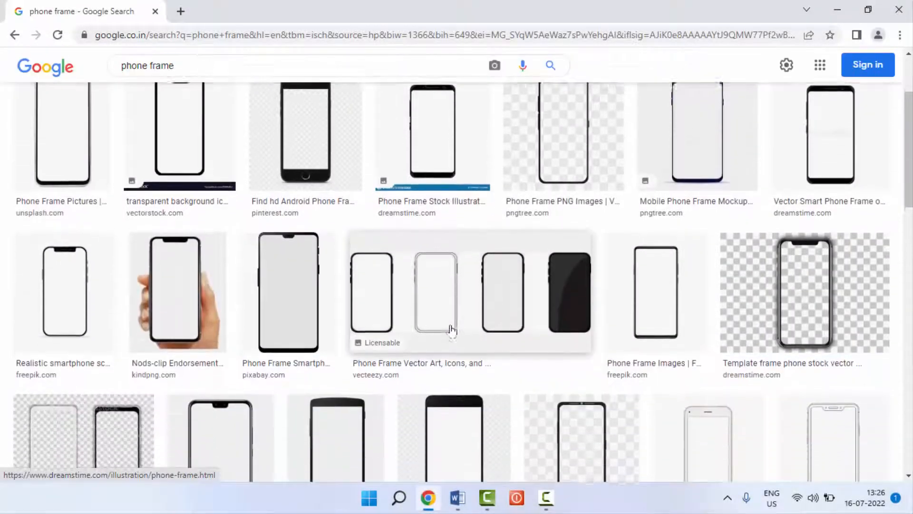
Step: Scroll back to the top of the results to reach the Tools filter row
scroll("down", 3)
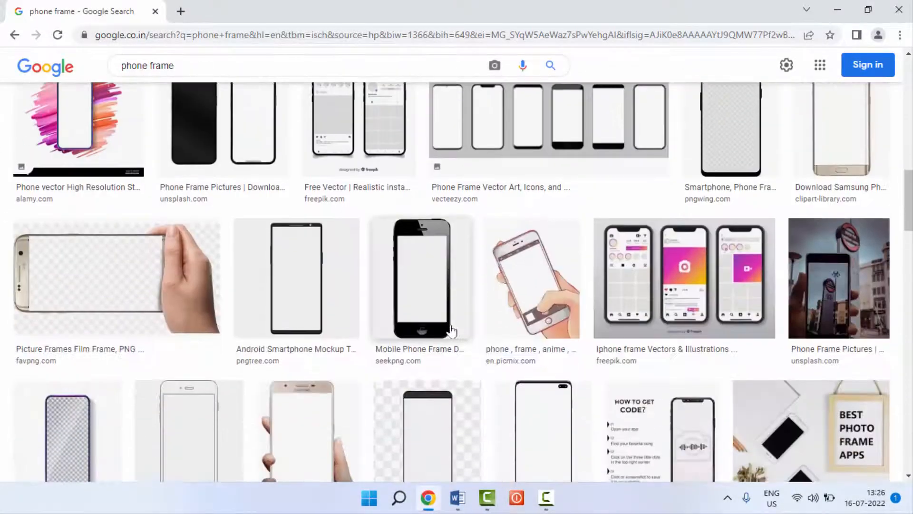
scroll("up", 3)
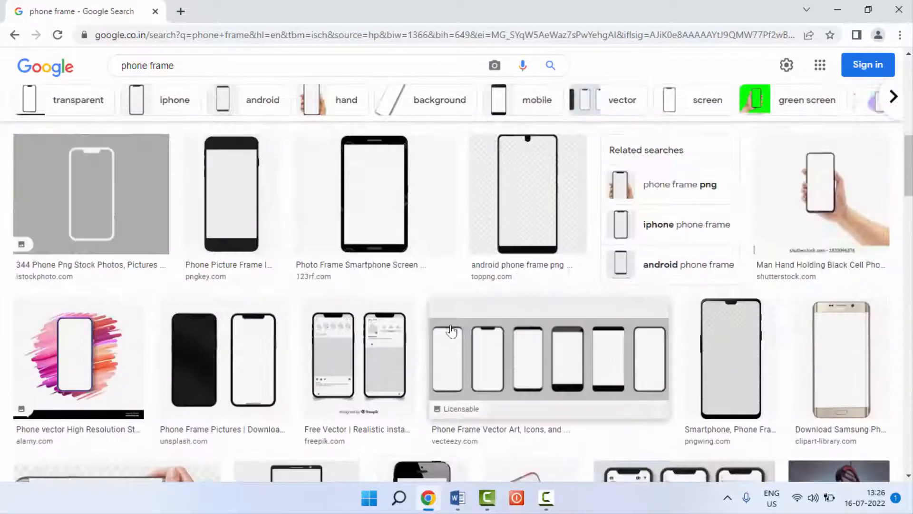
scroll("up", 3)
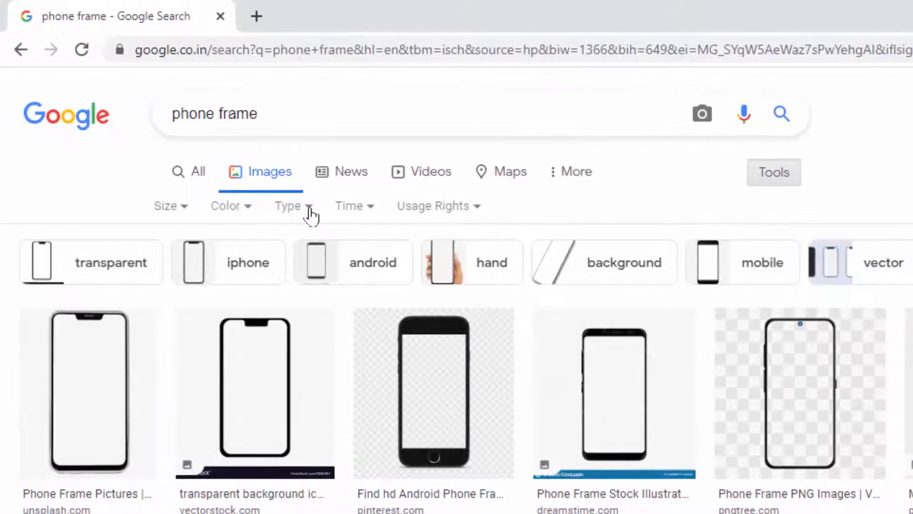
Step: Filter the results to Transparent via the Color filter
left_click(226, 205)
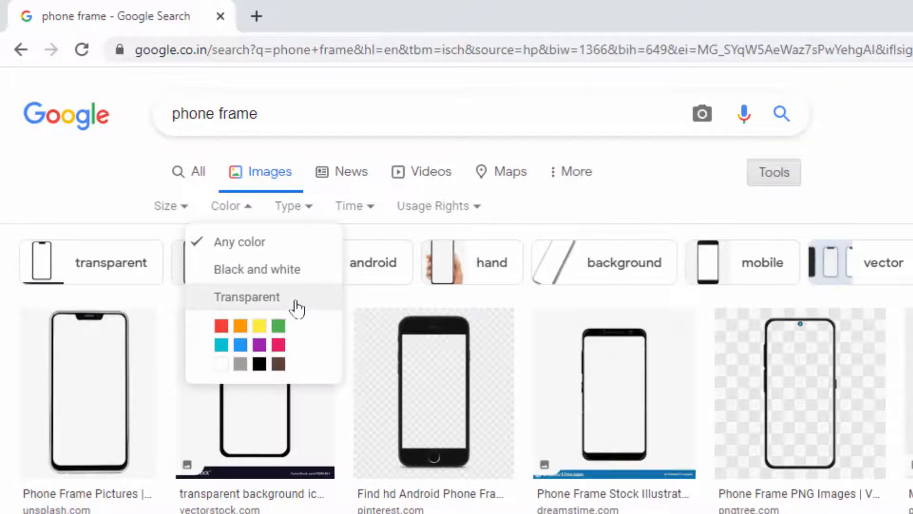
left_click(247, 296)
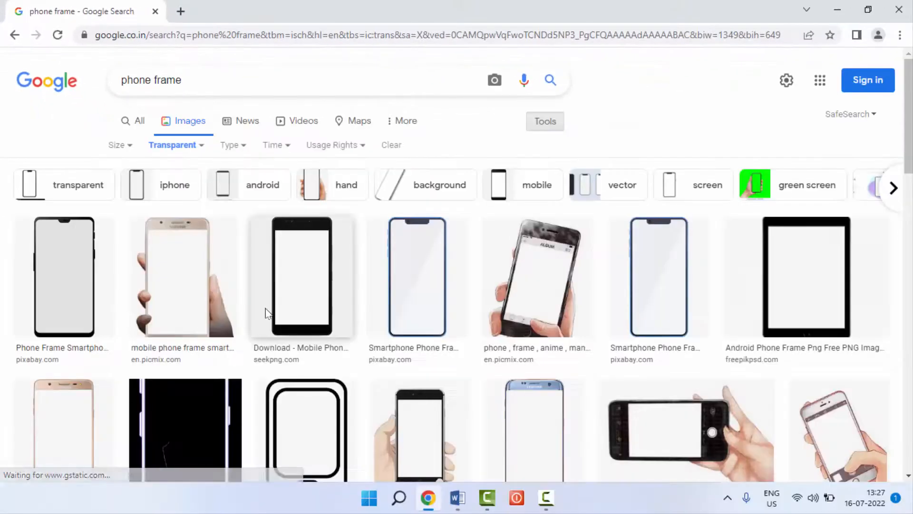
scroll("down", 3)
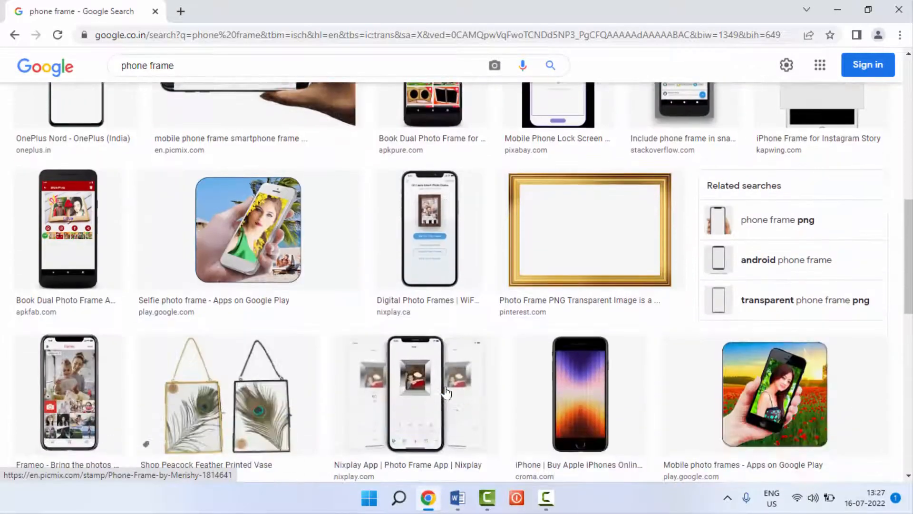
scroll("down", 3)
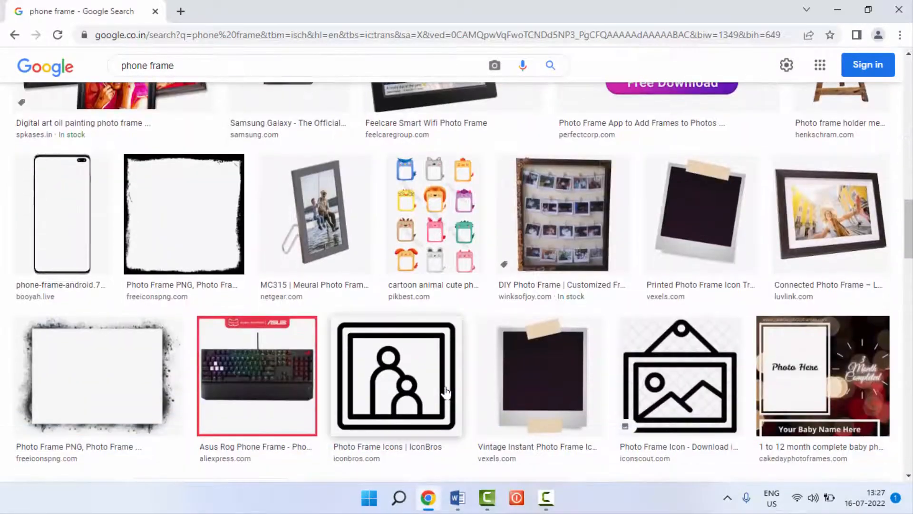
scroll("down", 3)
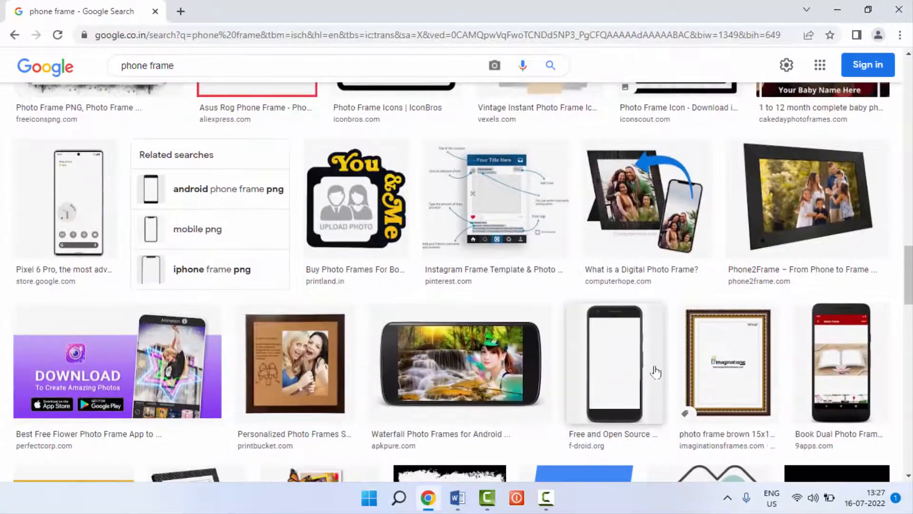
Step: Preview the f-droid.org phone frame and show its 'Save image as' context menu
left_click(614, 363)
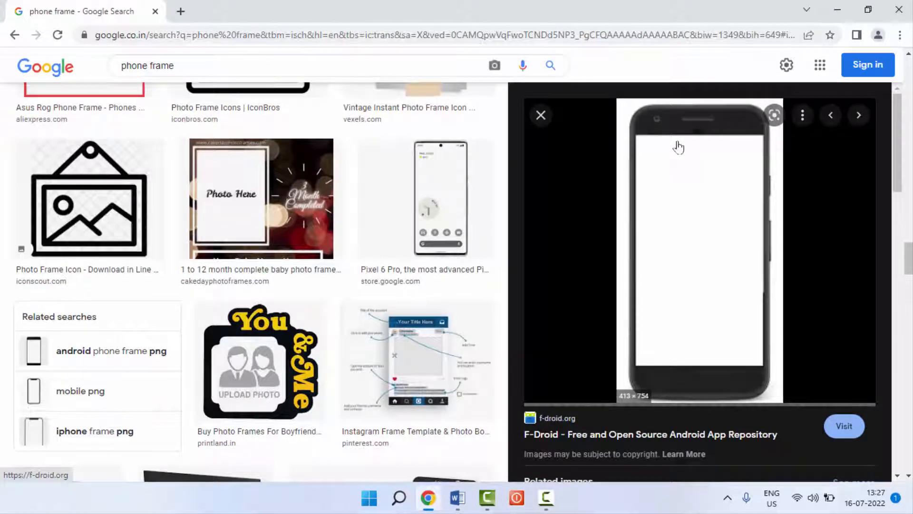
right_click(678, 145)
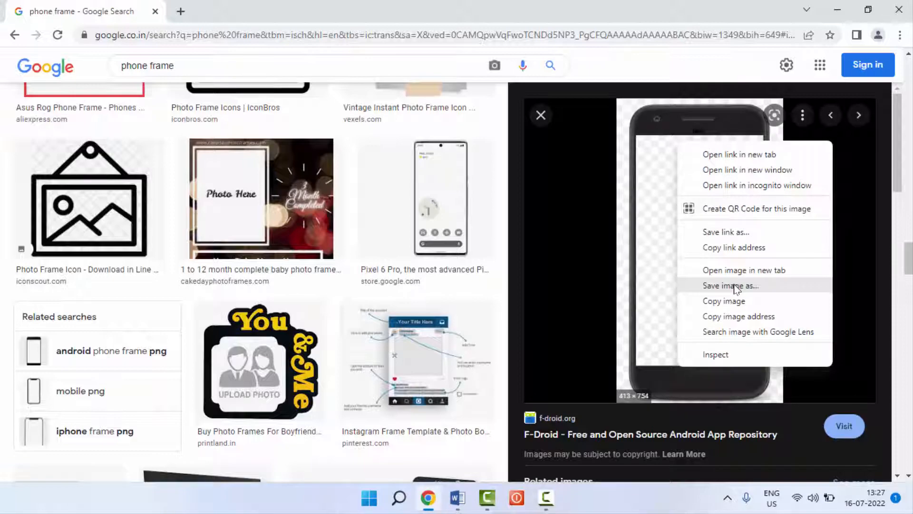
mouse_move(541, 125)
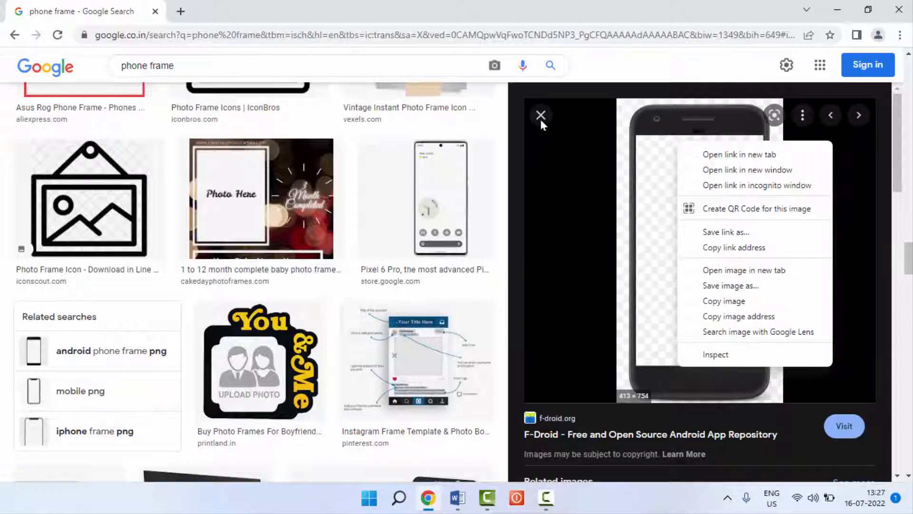